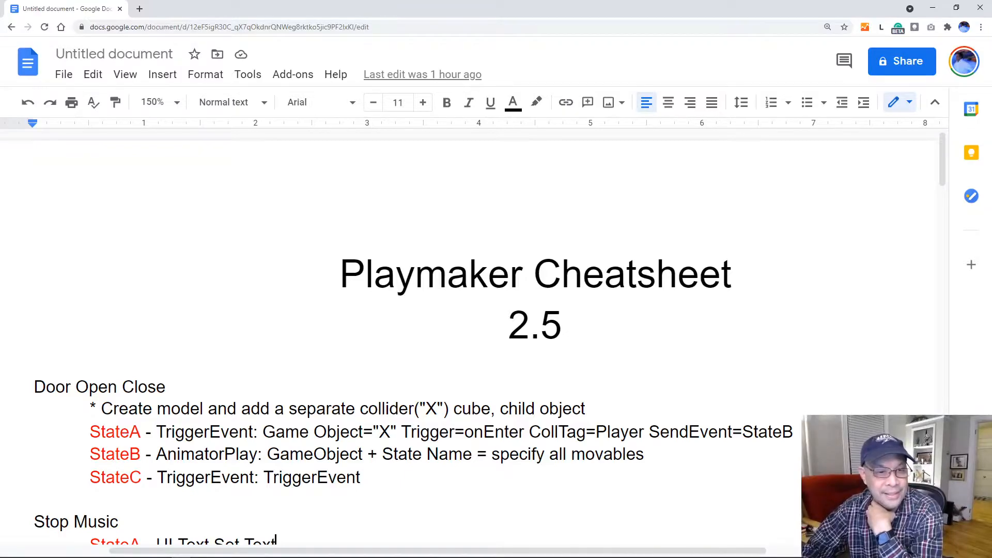
Scroll the cheat sheet to the Door Open Close section and capture it as a screenshot region
scroll("down", 3)
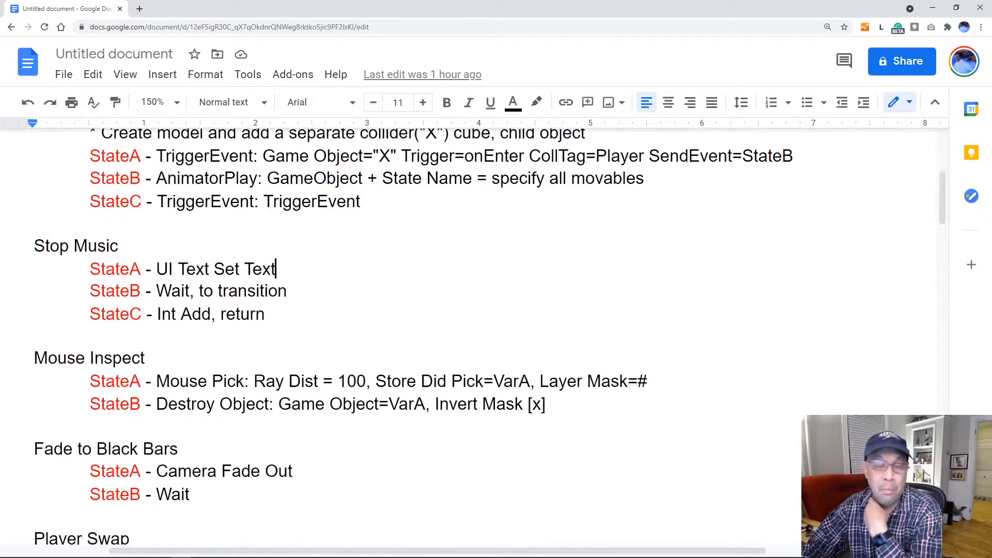
scroll("down", 3)
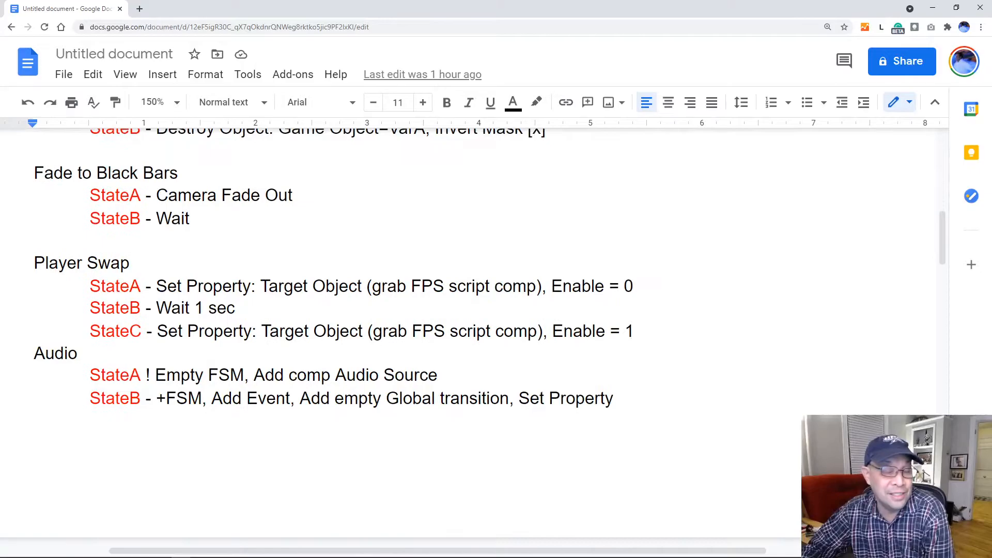
scroll("down", 3)
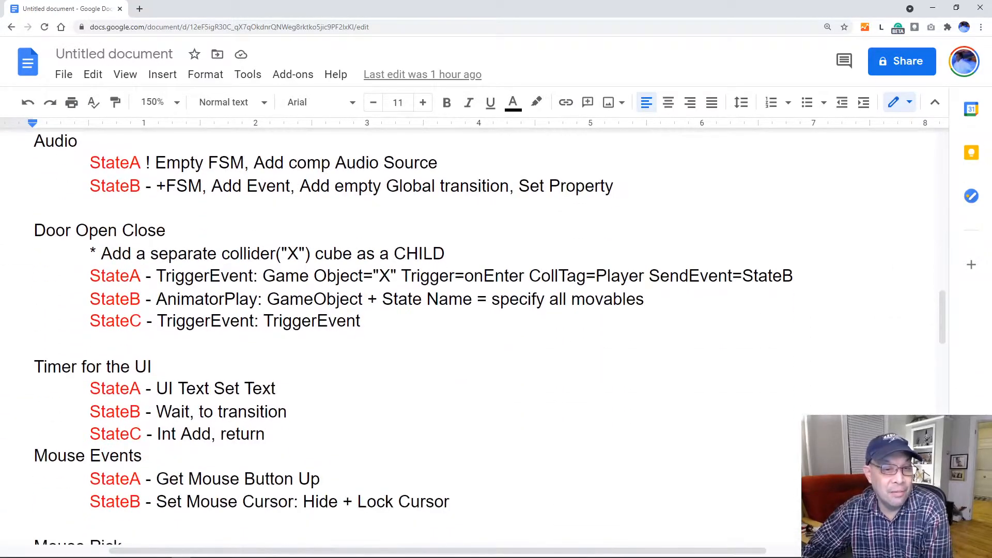
scroll("down", 3)
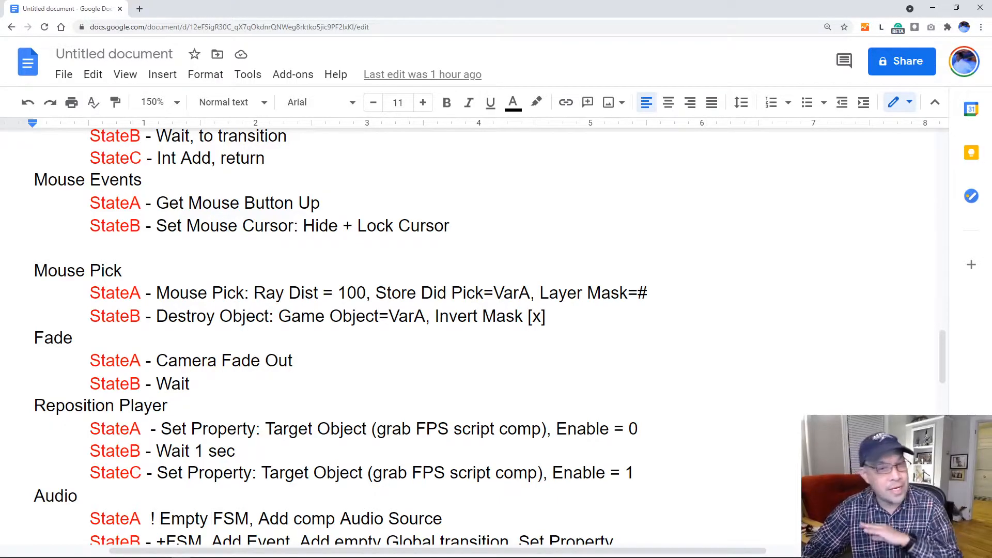
scroll("up", 3)
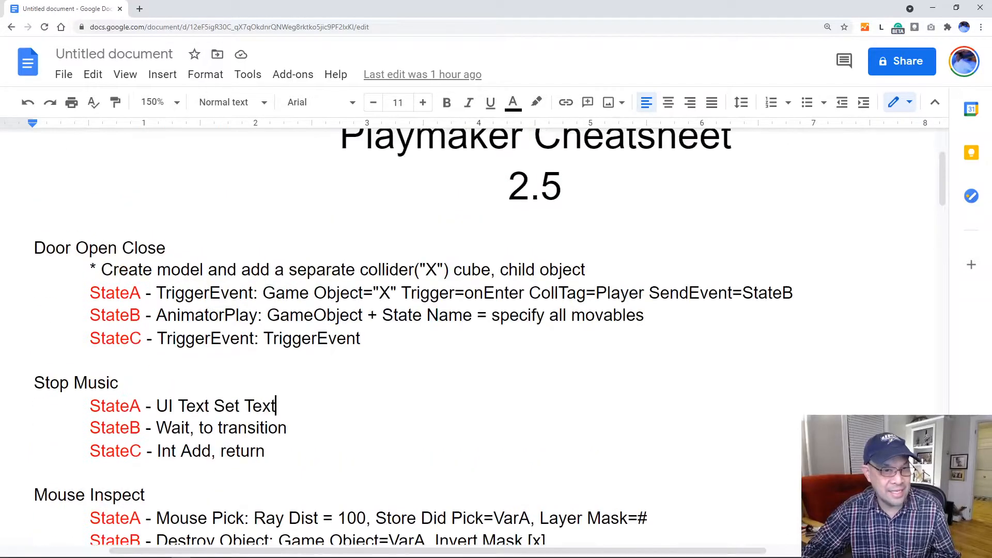
left_click_drag(91, 268, 361, 339)
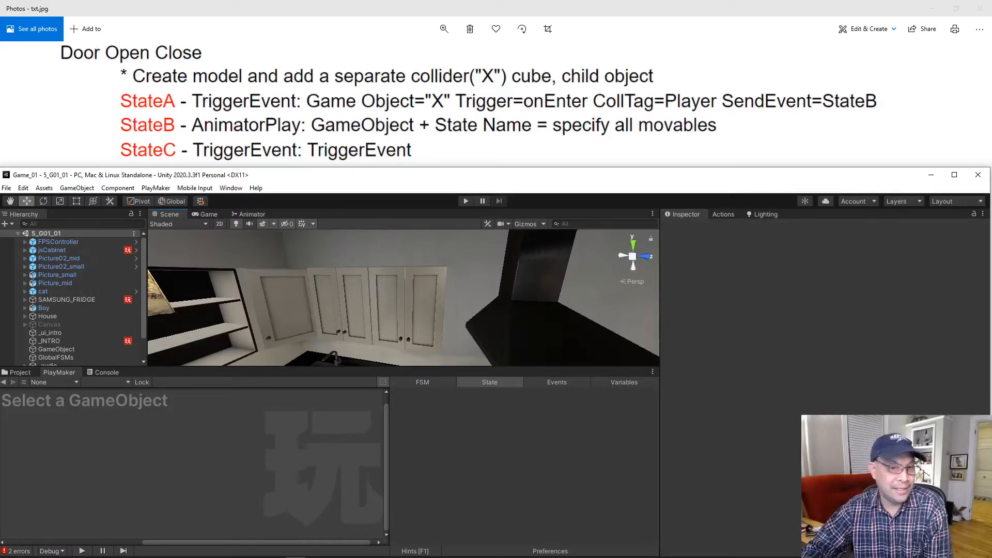
Select jsCabinet, expand it, and select its Trigger child to show its door FSM
left_click(51, 249)
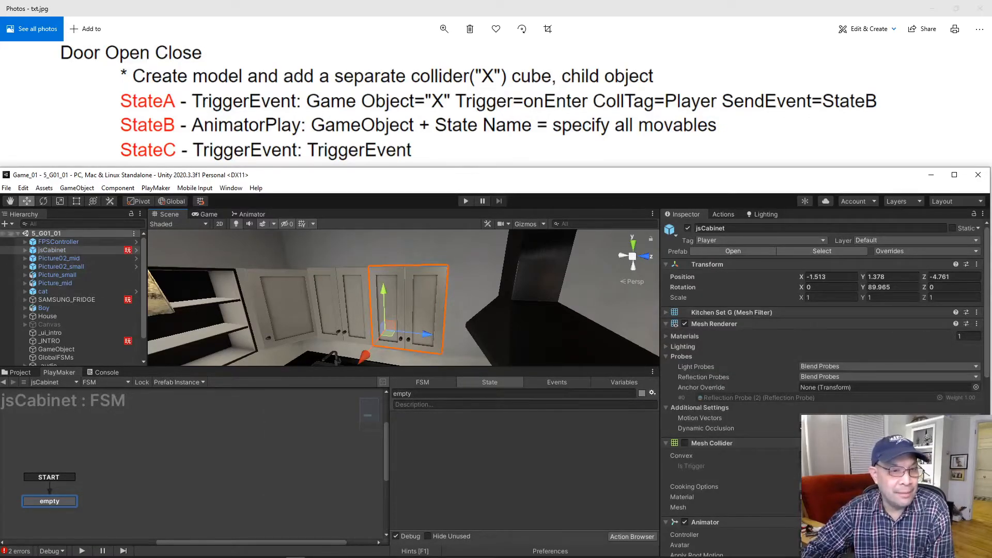
left_click(25, 249)
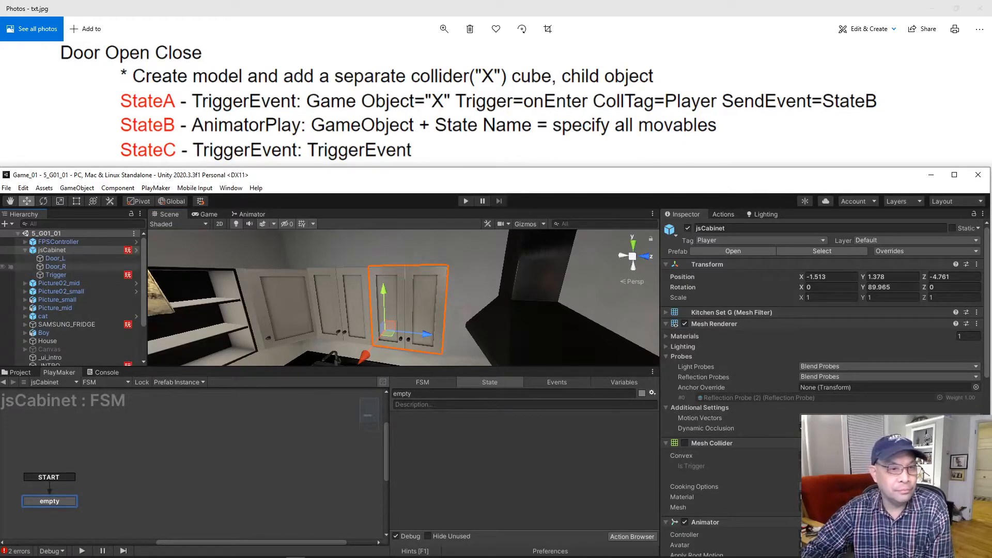
left_click(56, 275)
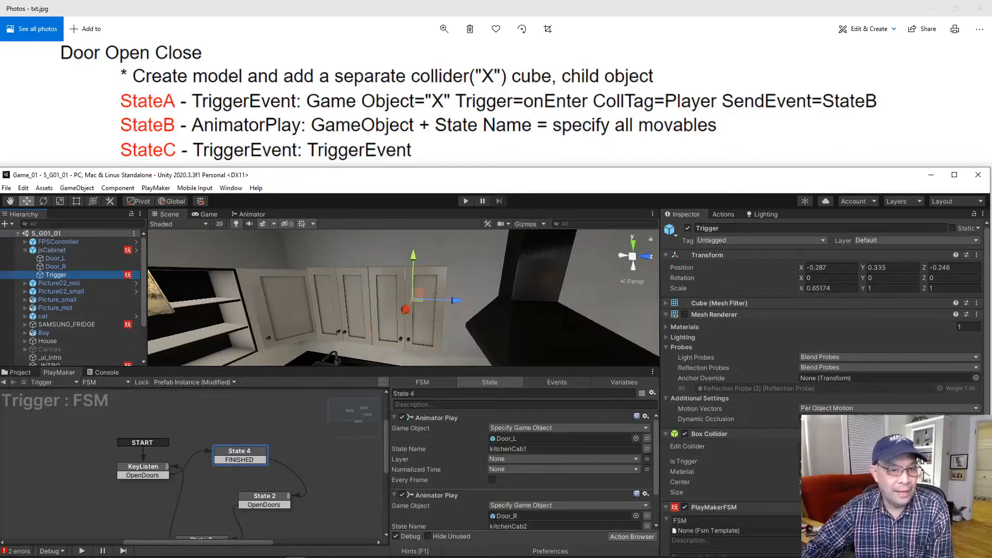
left_click(142, 466)
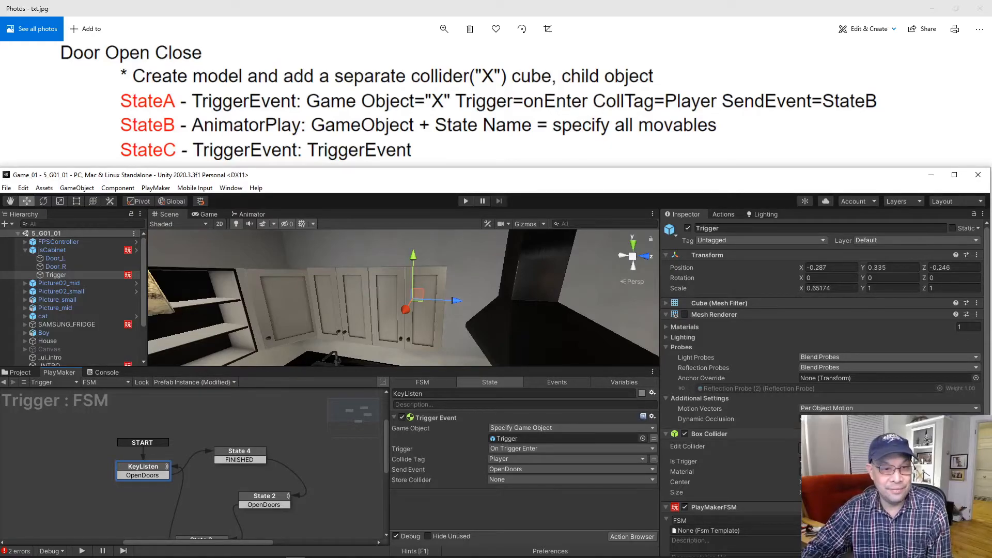
left_click(240, 450)
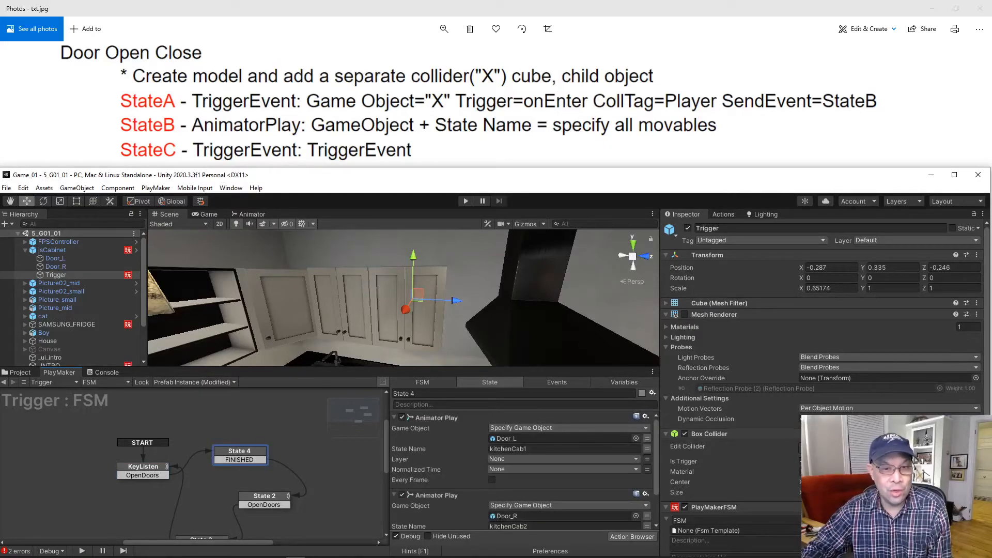